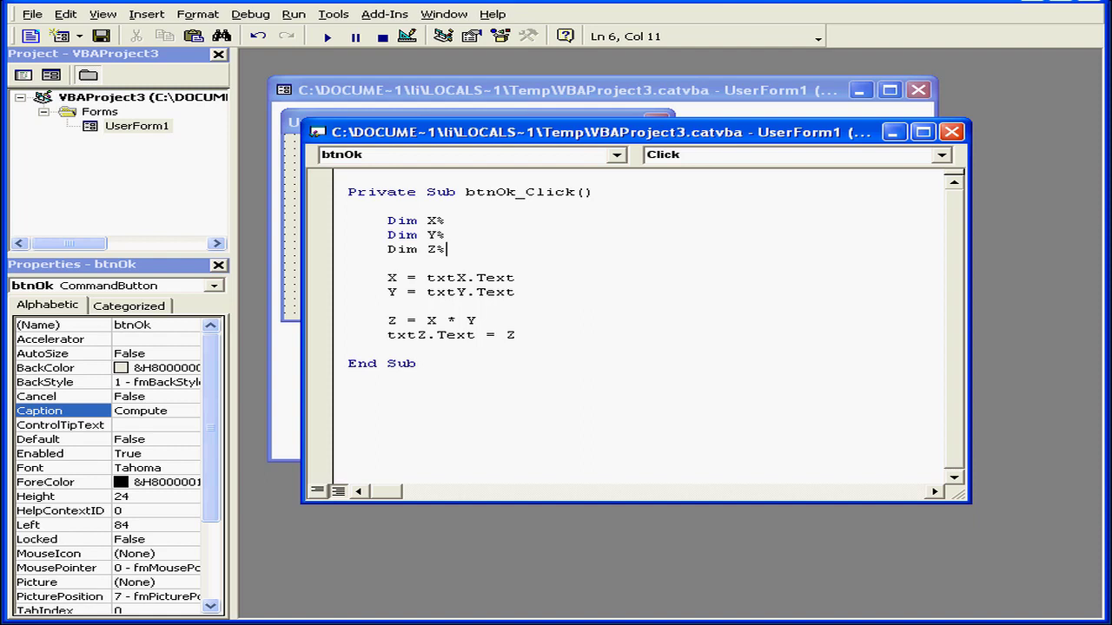
mouse_move(511, 288)
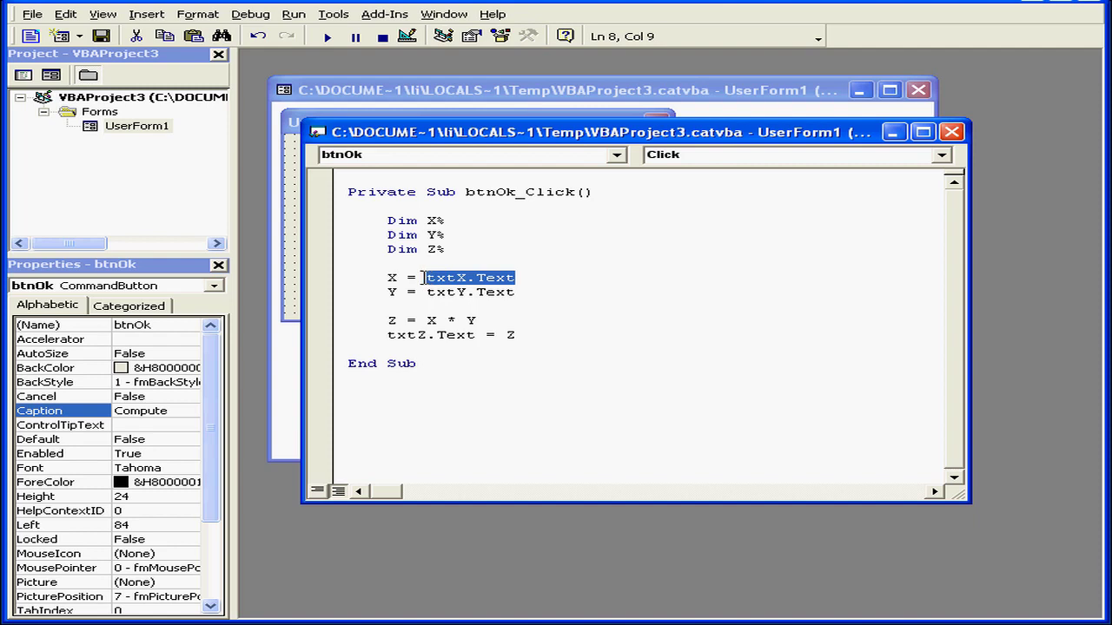
Step: Run the UserForm and compute products with 2, 2.2 and 2.6 against 2, observing integer-truncated results
left_click(469, 292)
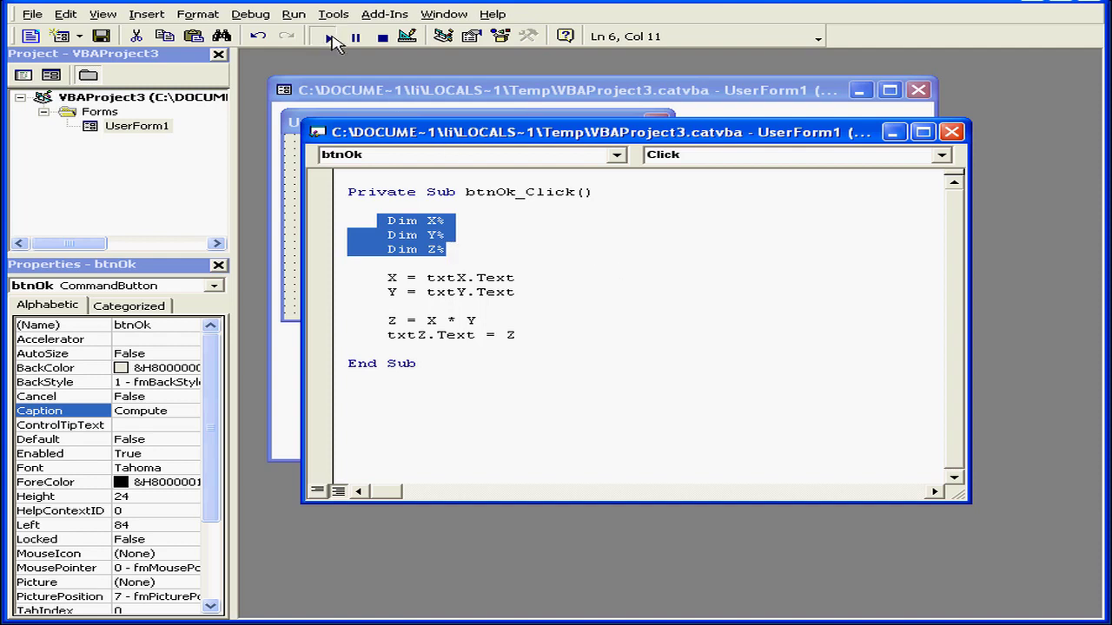
left_click(328, 34)
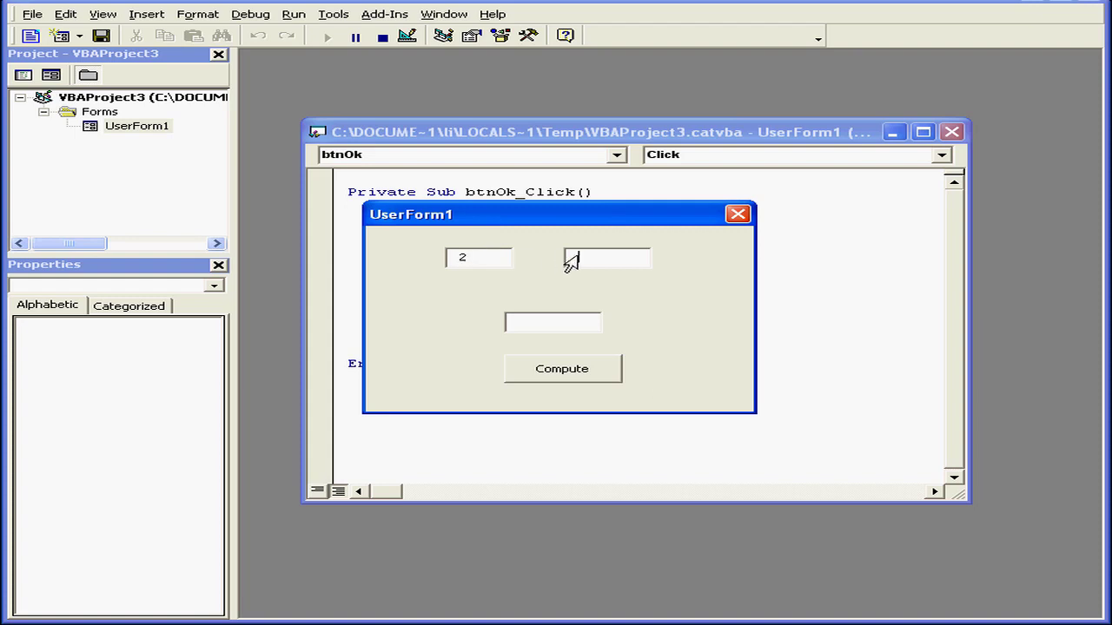
type("2")
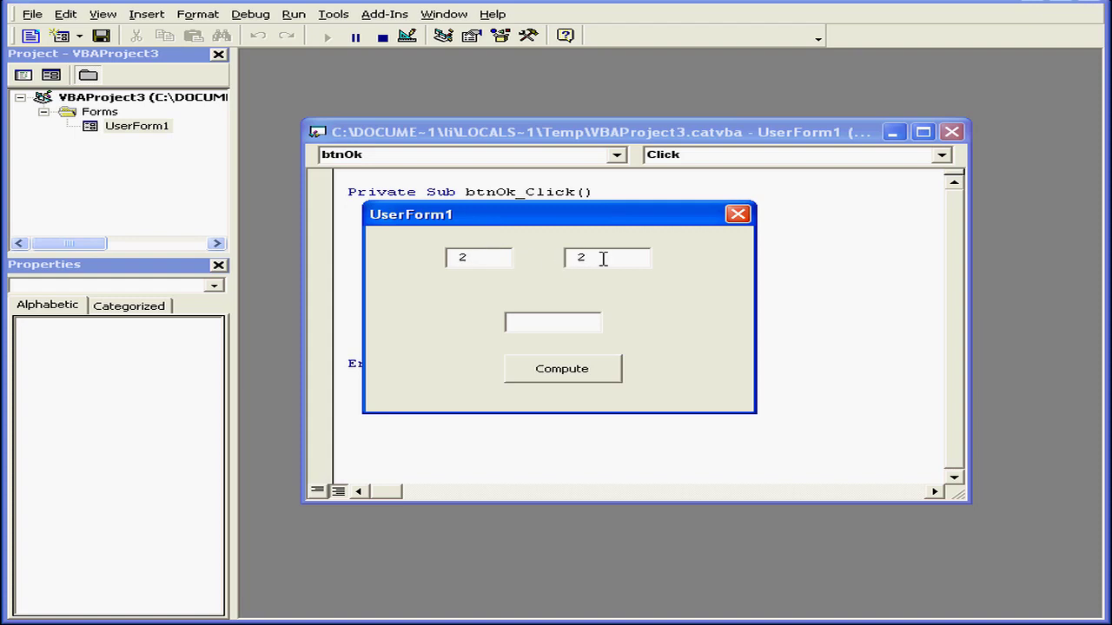
left_click(561, 368)
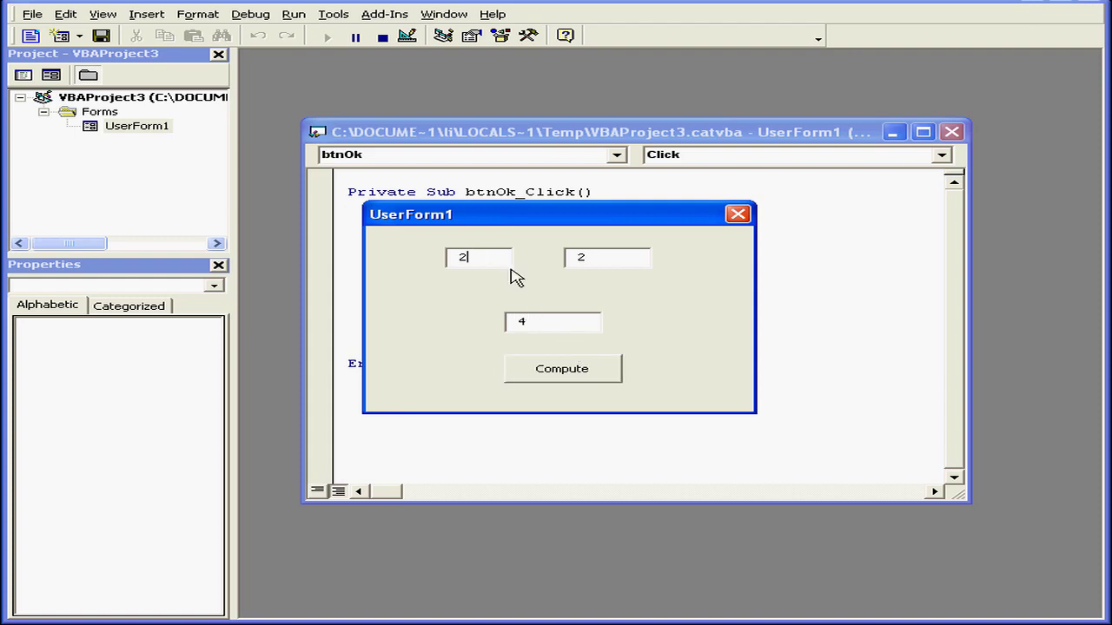
type(".2")
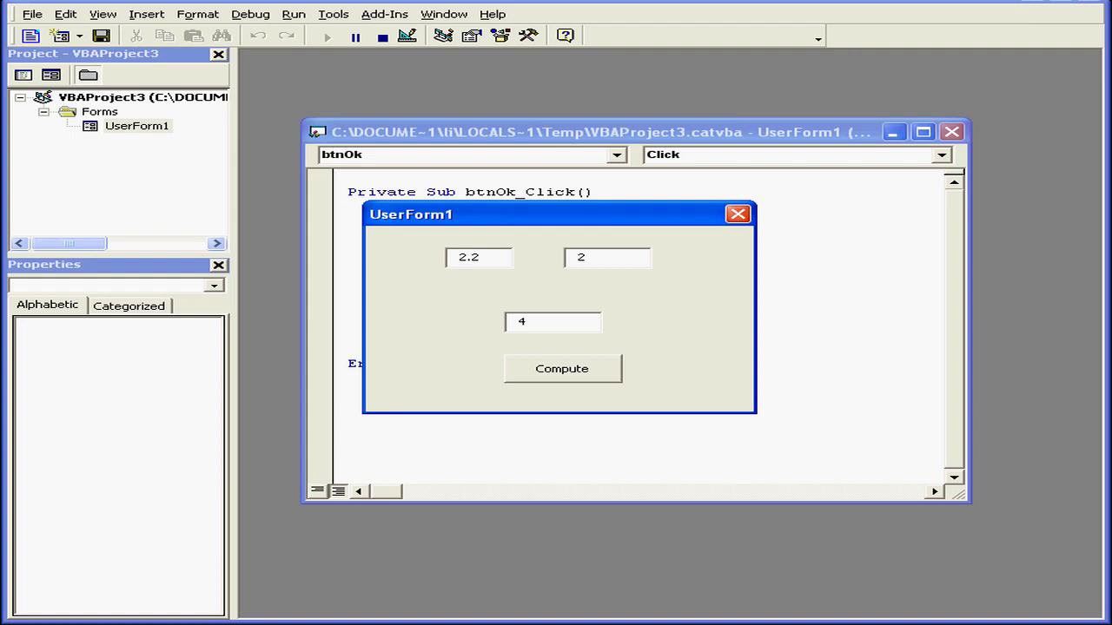
left_click(561, 368)
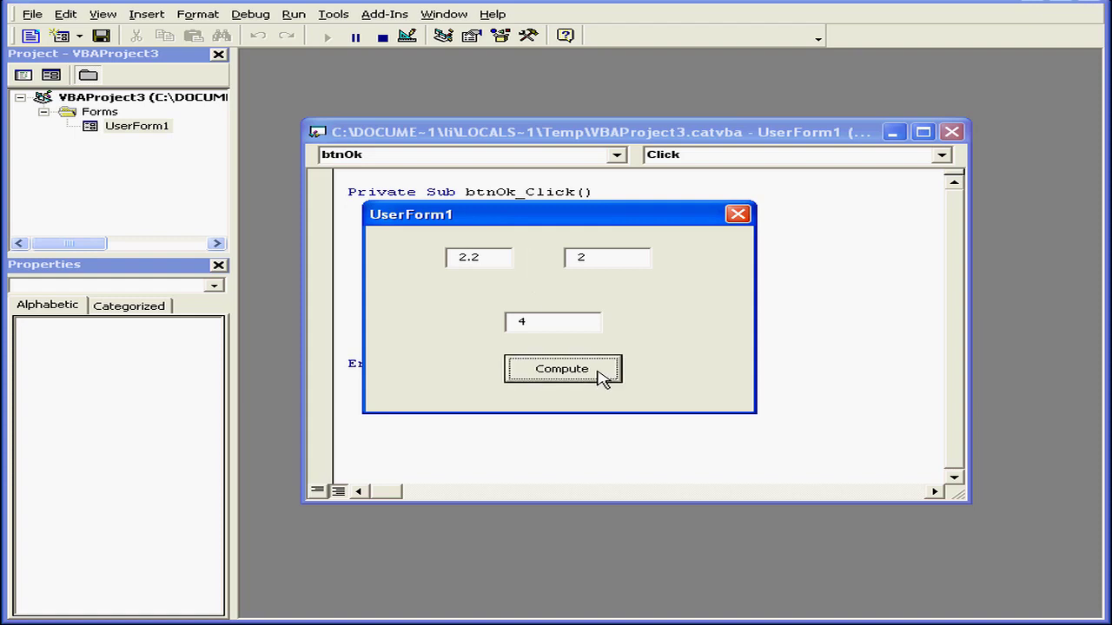
mouse_move(564, 338)
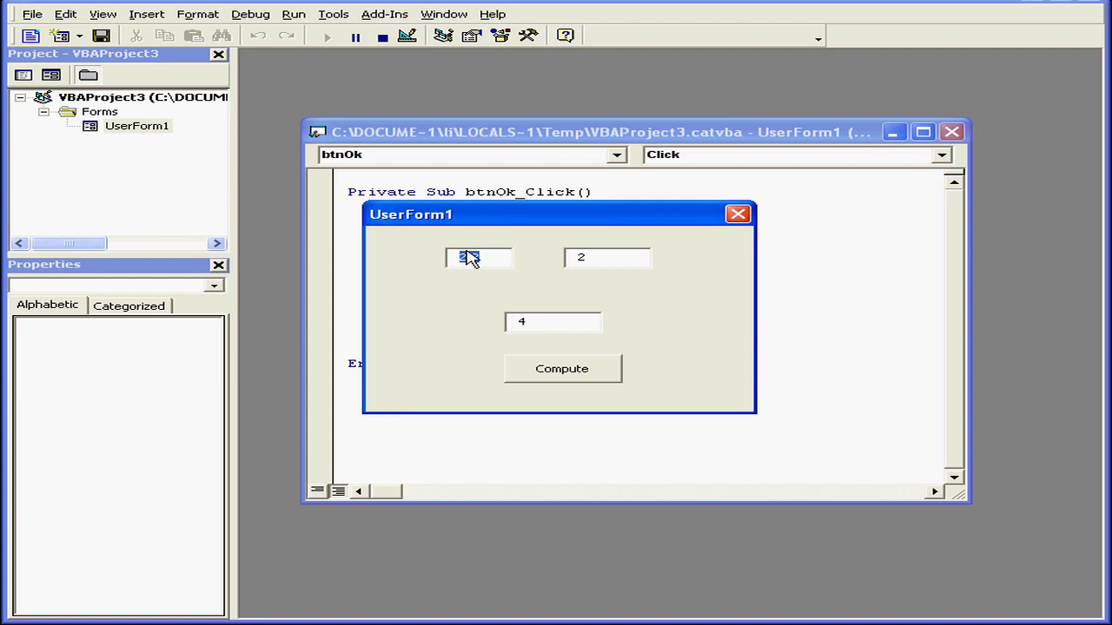
type("2.2")
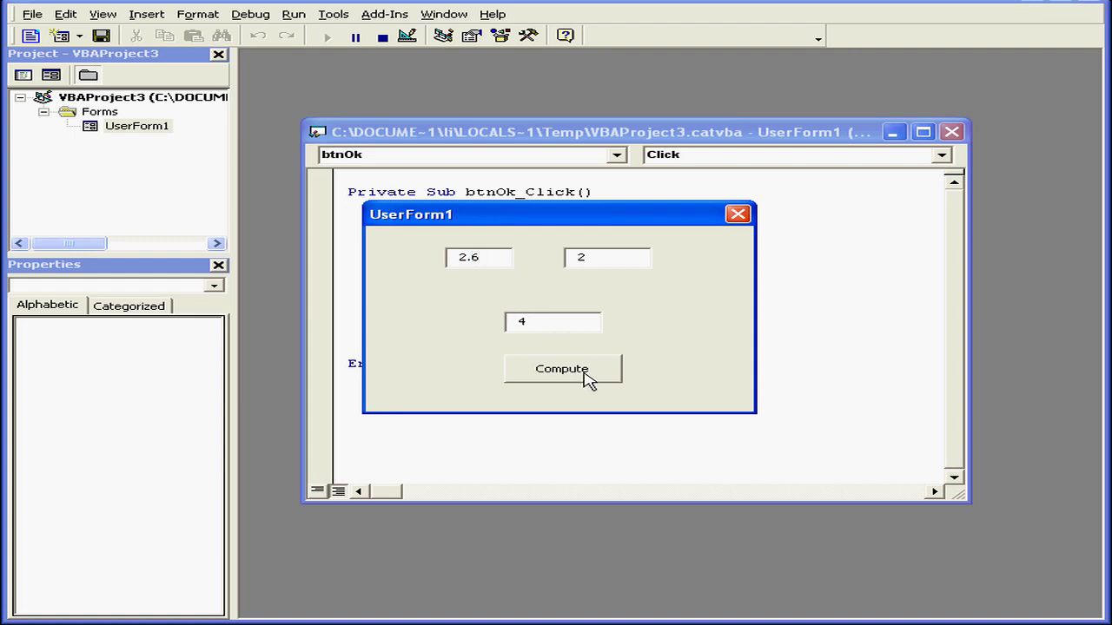
left_click(561, 368)
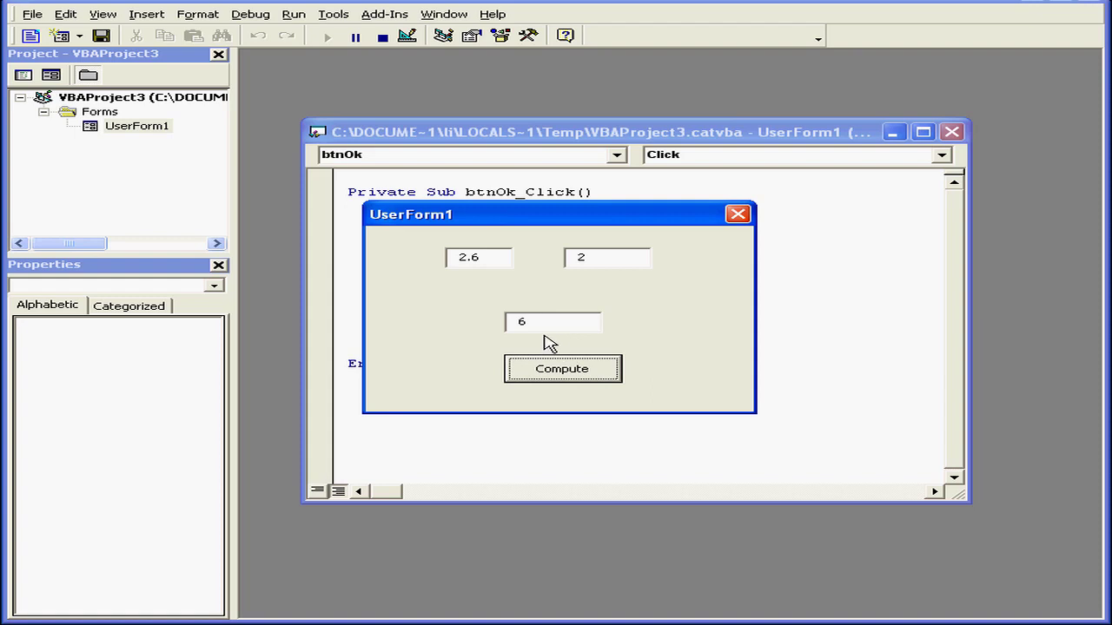
left_click(479, 257)
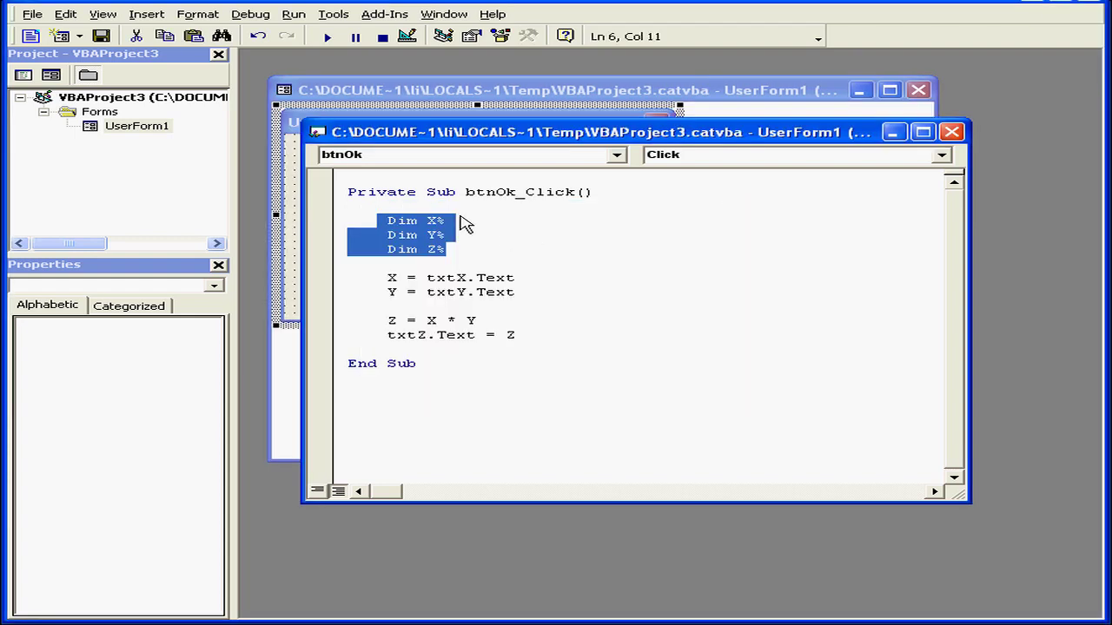
Step: Change the % type suffix to # on Dim X, Y and Z, then rerun the form
left_click(437, 221)
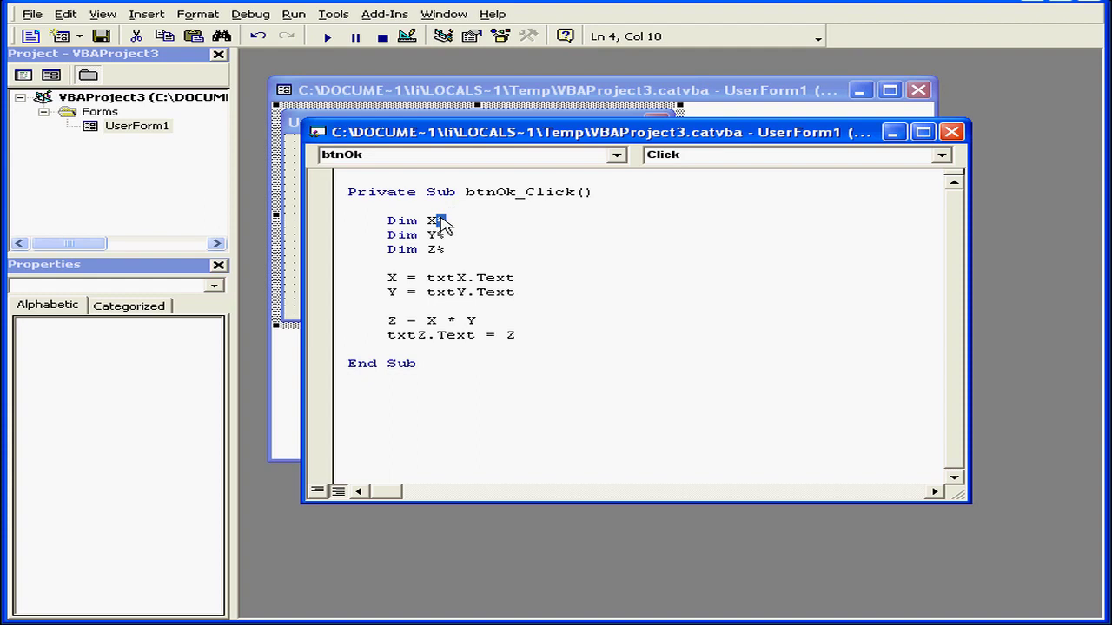
type("#")
left_click(417, 235)
type("#")
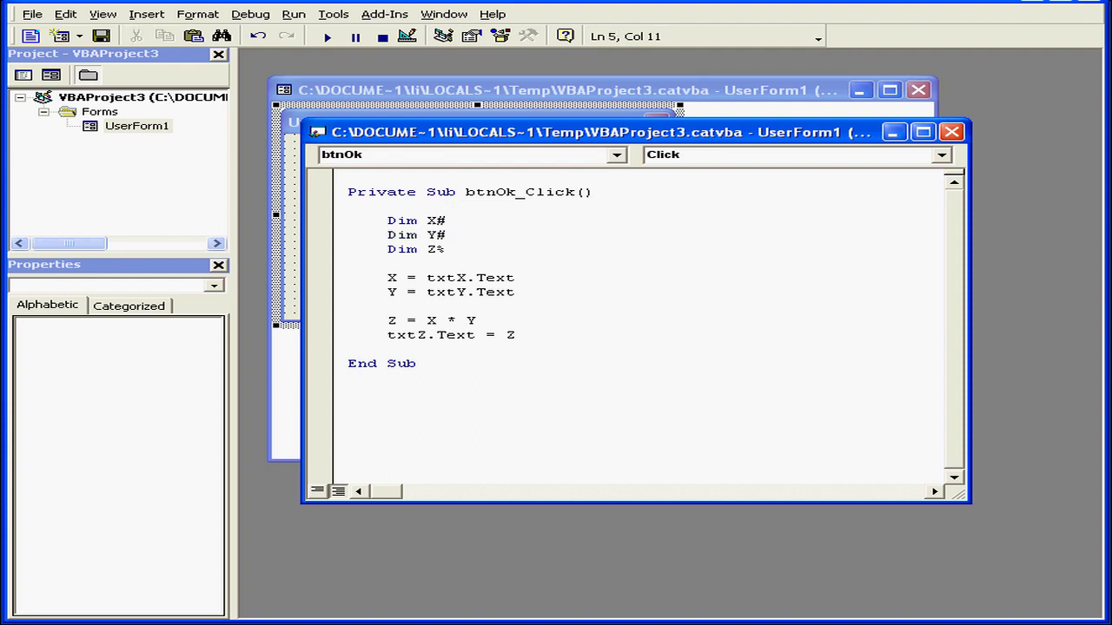
left_click(442, 250)
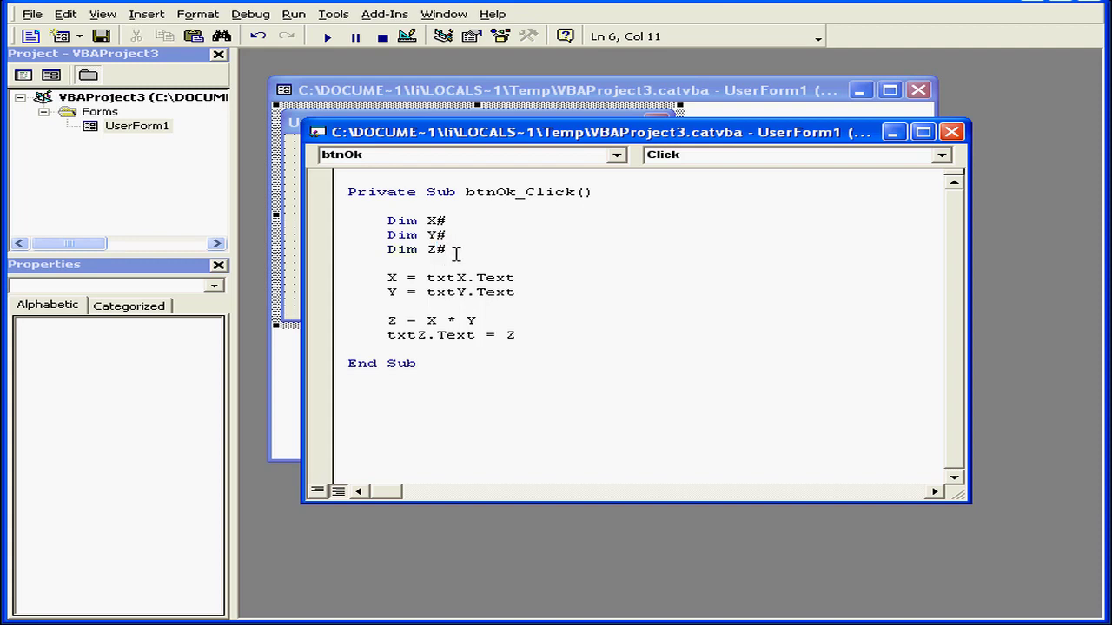
left_click(327, 35)
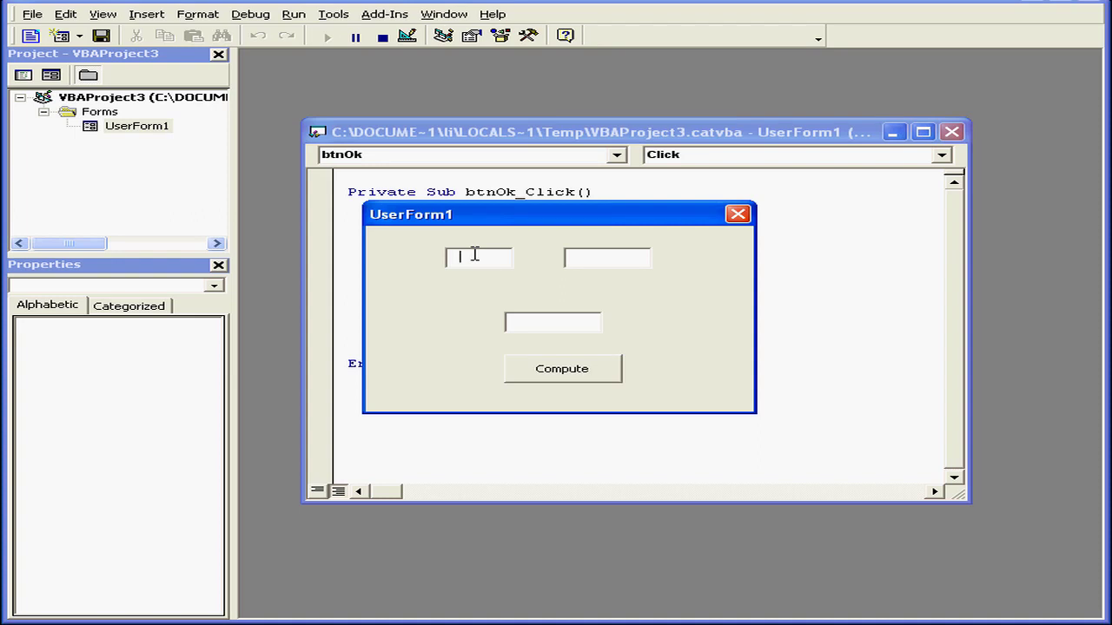
Step: Compute 2.6 times 2 in the running form to get the fractional product 5.2
type("2.6")
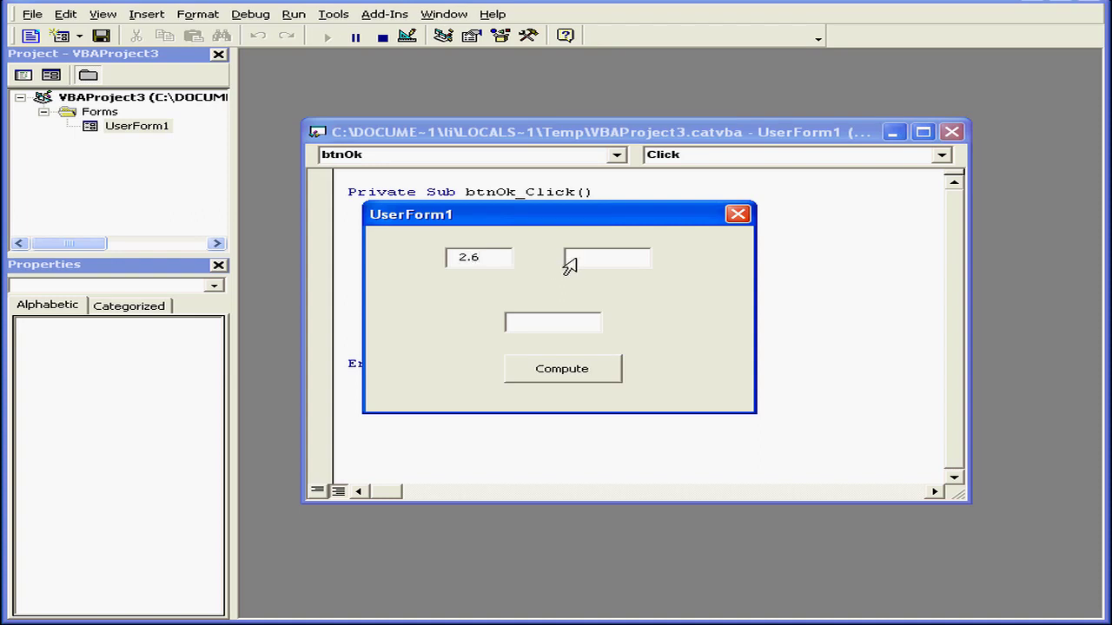
type("2")
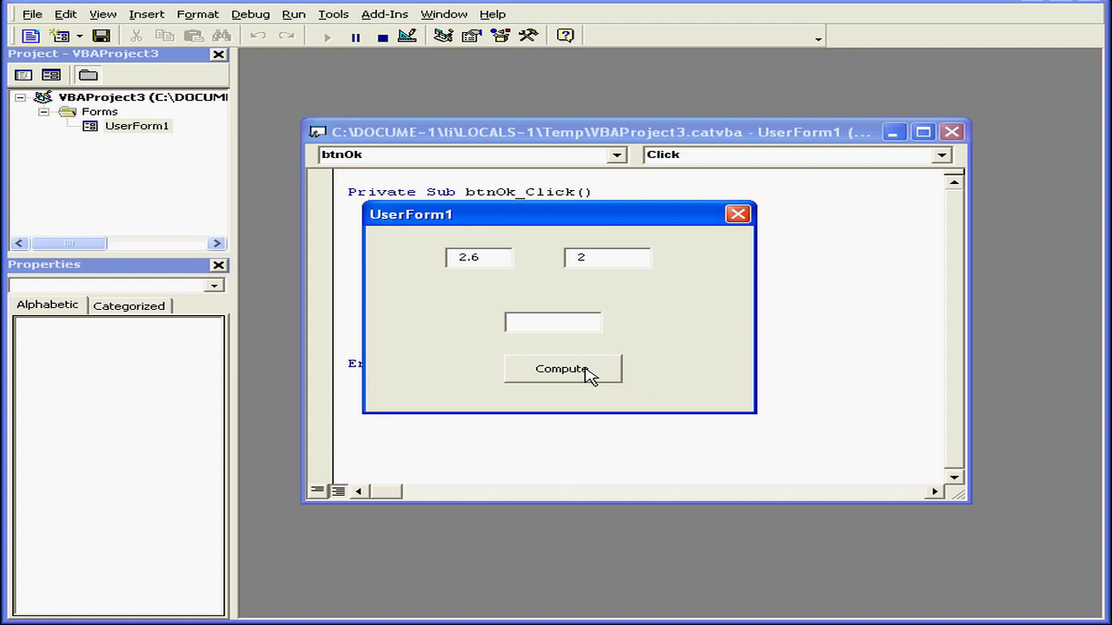
left_click(561, 368)
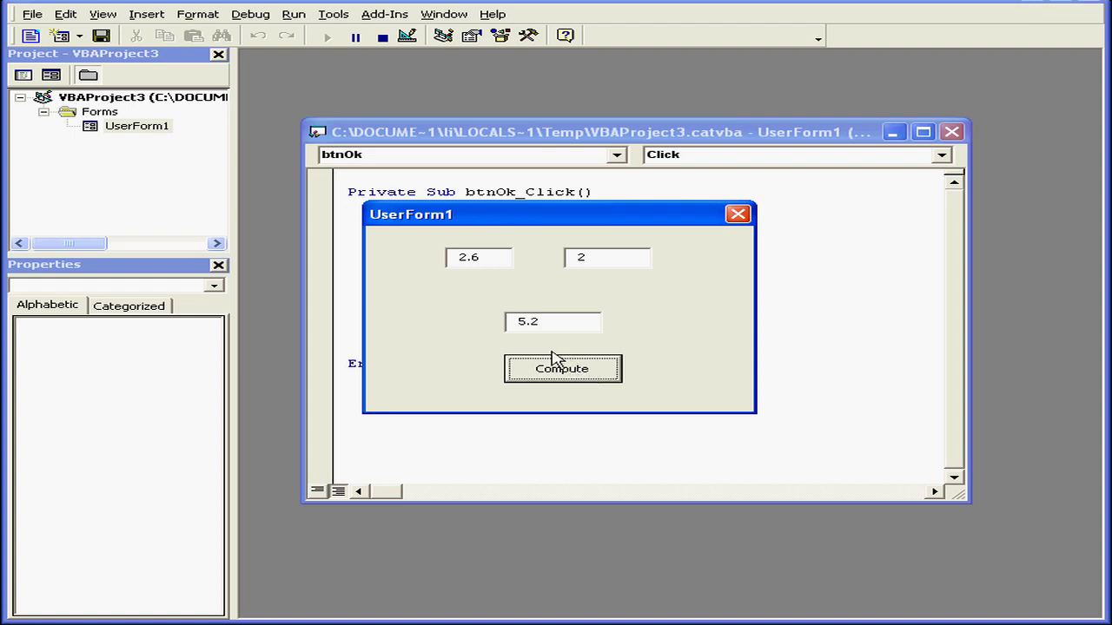